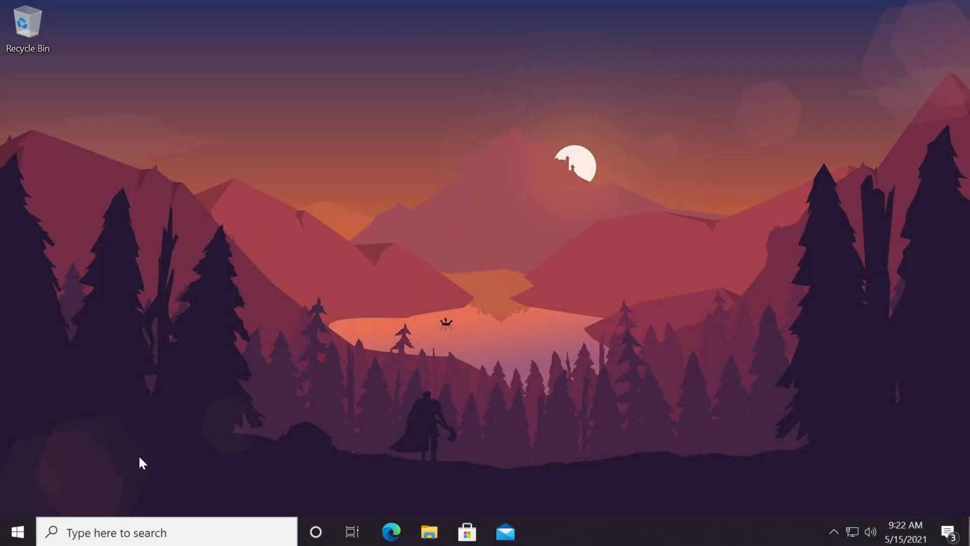
Bring up the Start menu from the taskbar
click(17, 533)
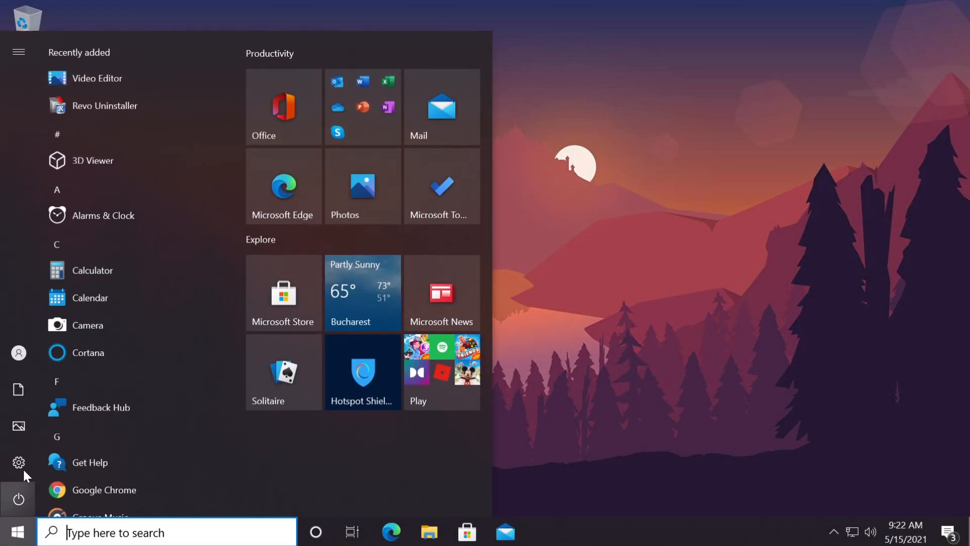
Launch Windows Settings from the Start menu's gear icon
click(18, 462)
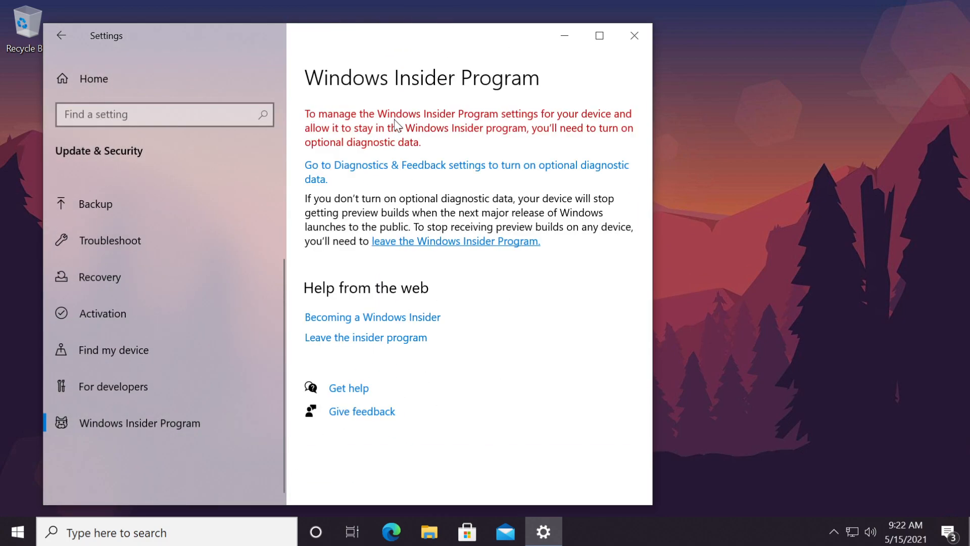
mouse_move(570, 129)
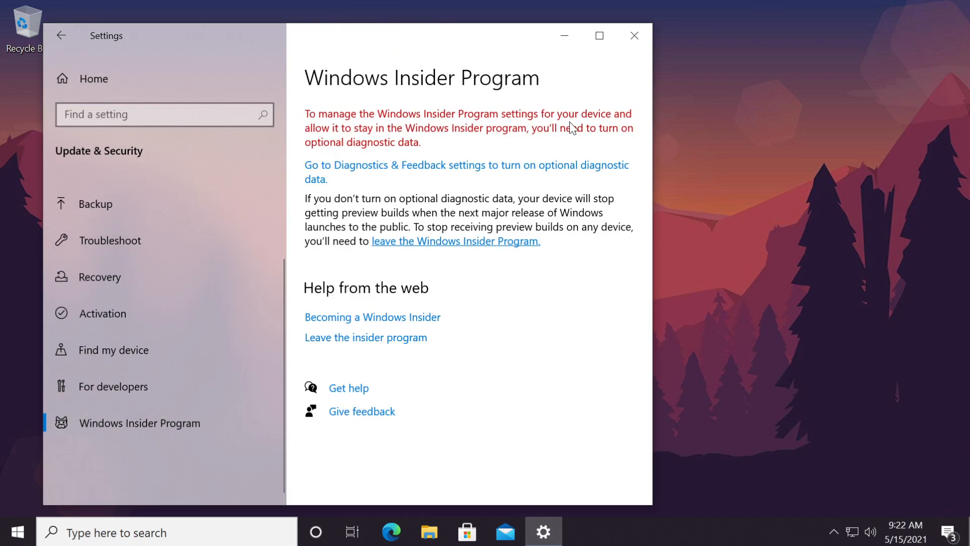
mouse_move(405, 136)
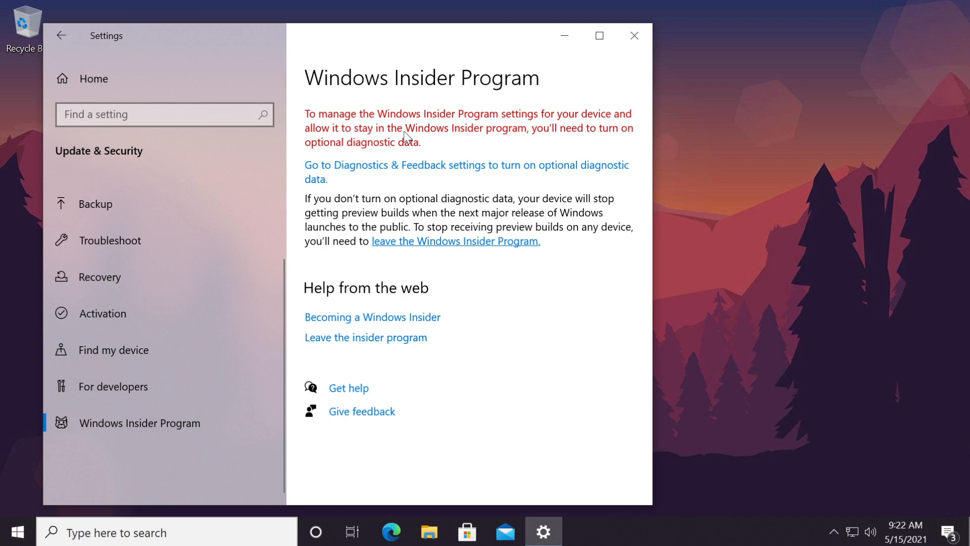
mouse_move(556, 146)
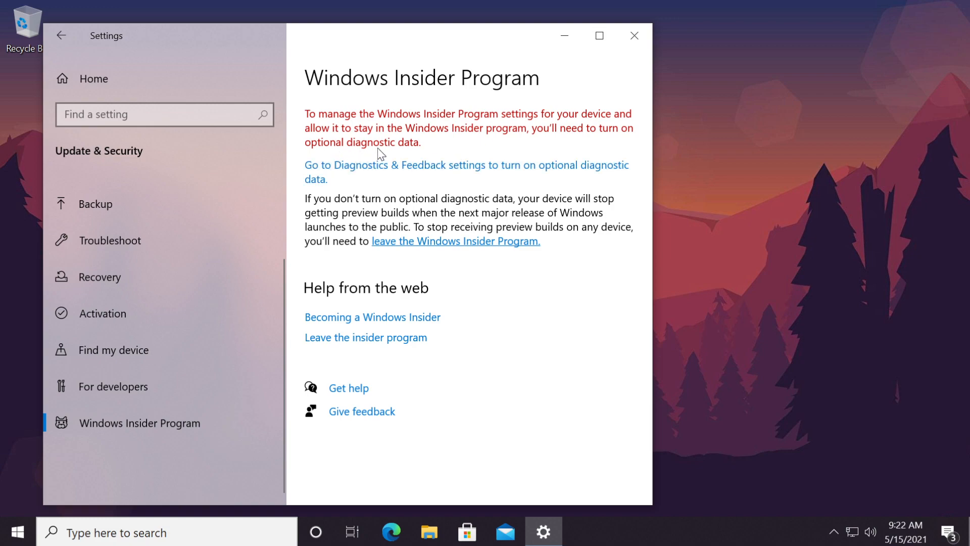
mouse_move(434, 89)
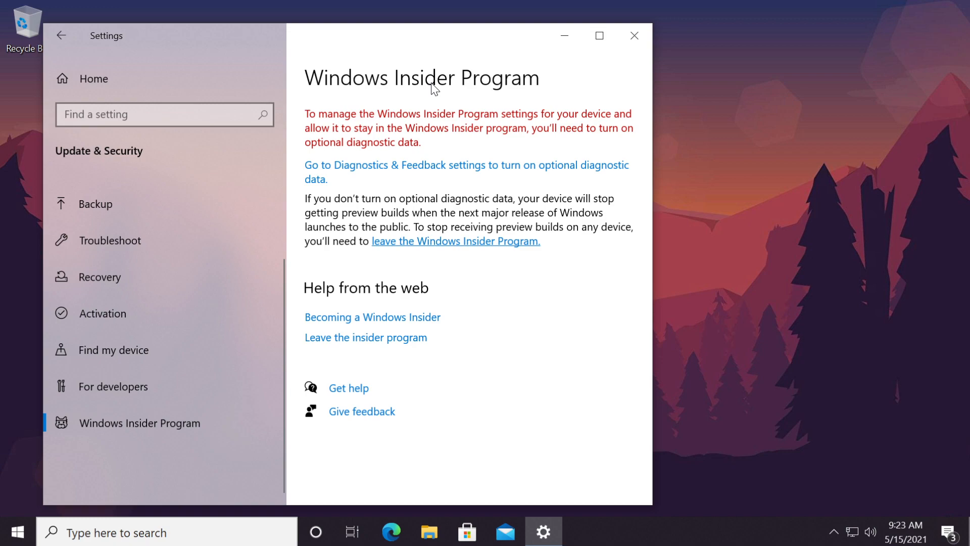
mouse_move(386, 128)
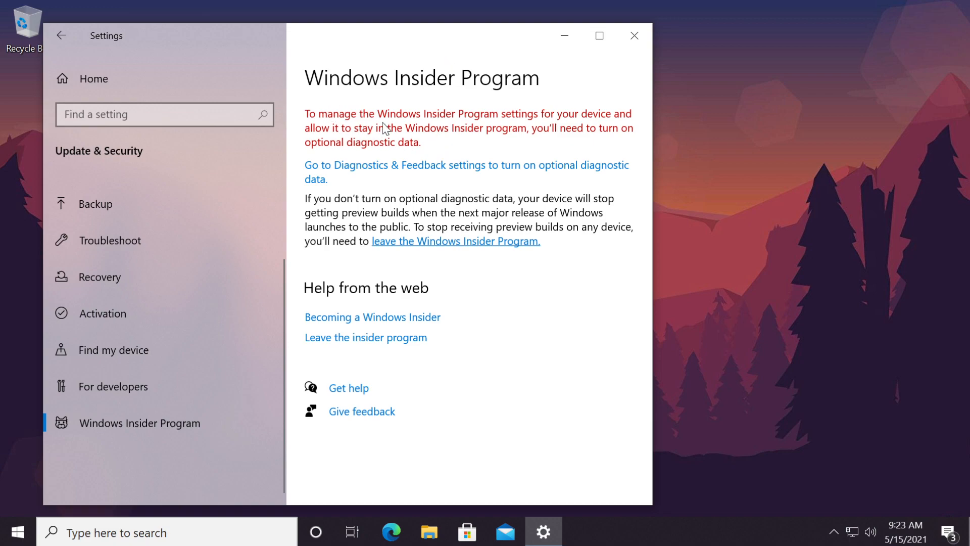
mouse_move(447, 145)
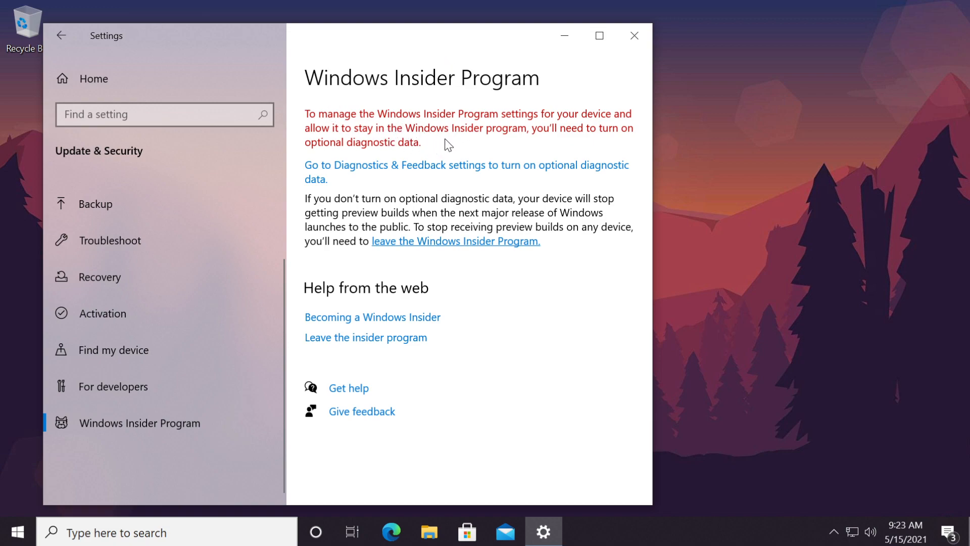
mouse_move(339, 179)
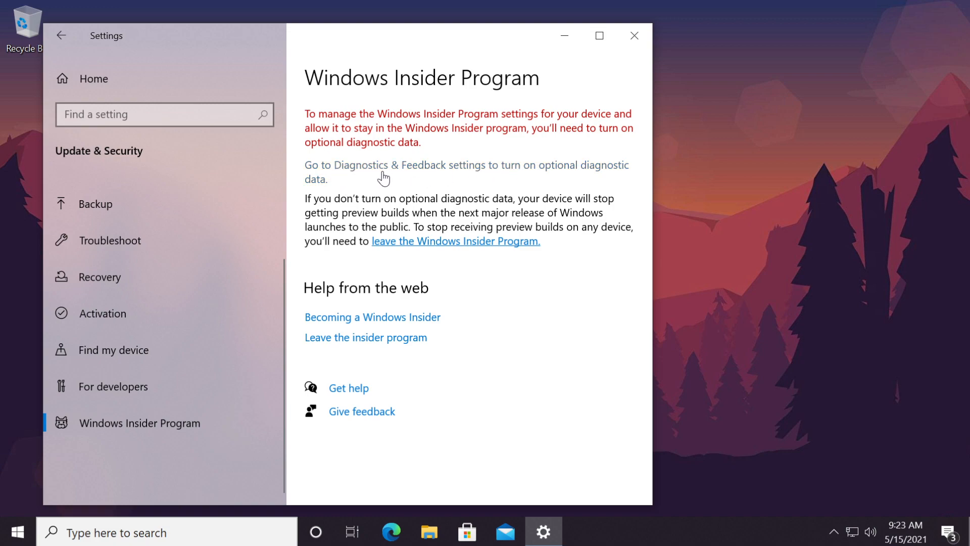
mouse_move(511, 174)
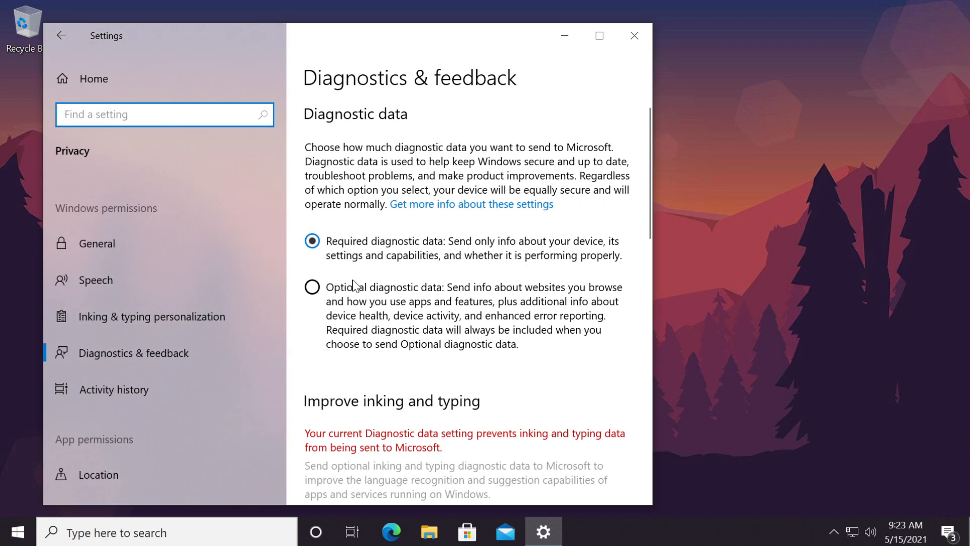
Select Optional diagnostic data on the Diagnostics & feedback page
click(312, 286)
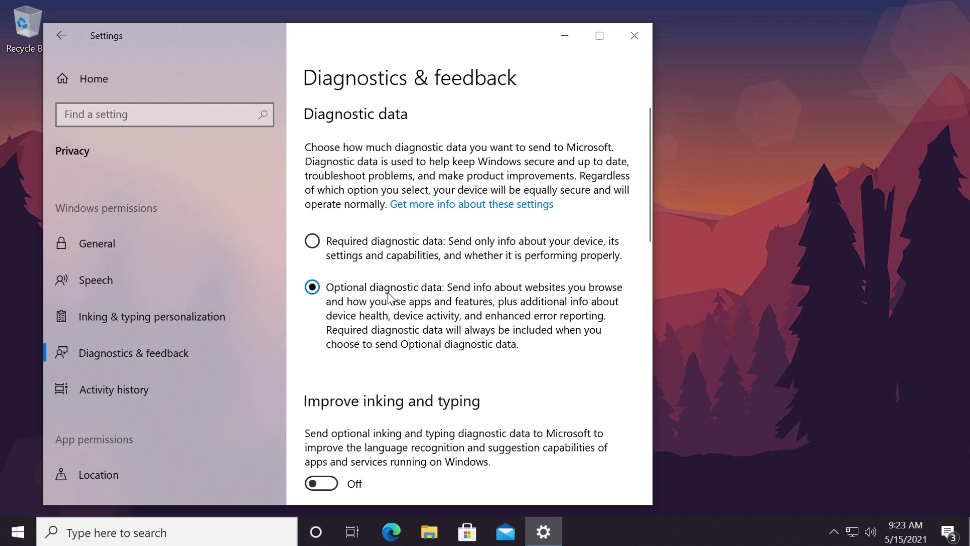
mouse_move(566, 300)
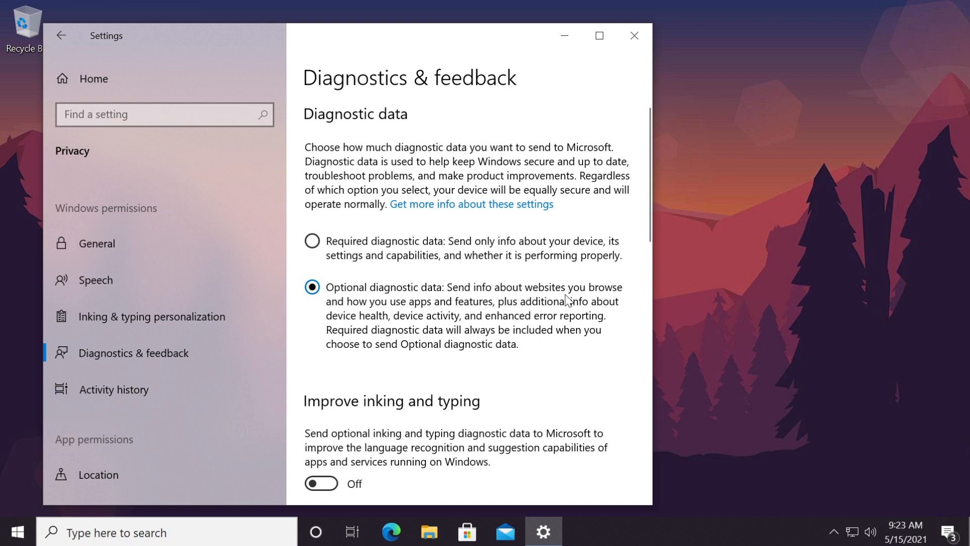
scroll(down, 3)
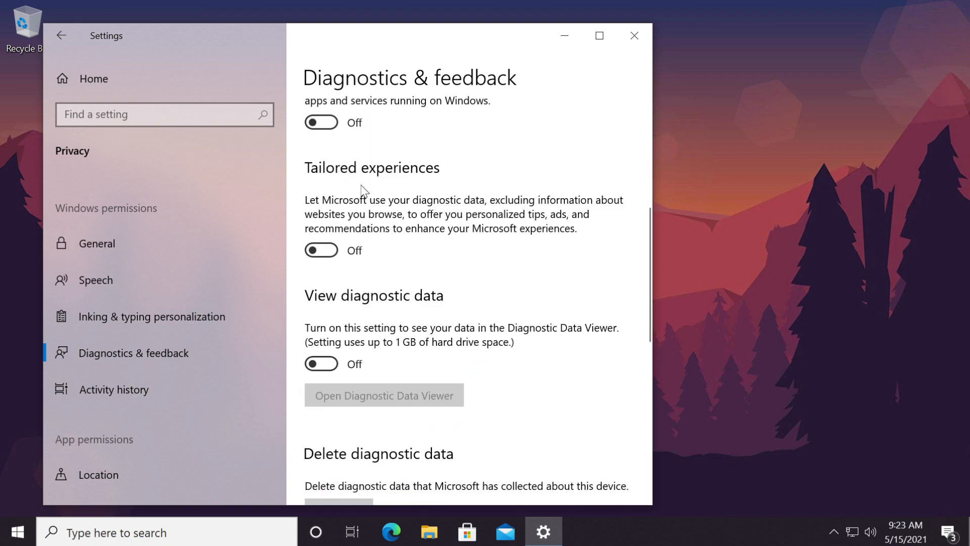
Return to Settings Home and go into Update & Security
click(633, 35)
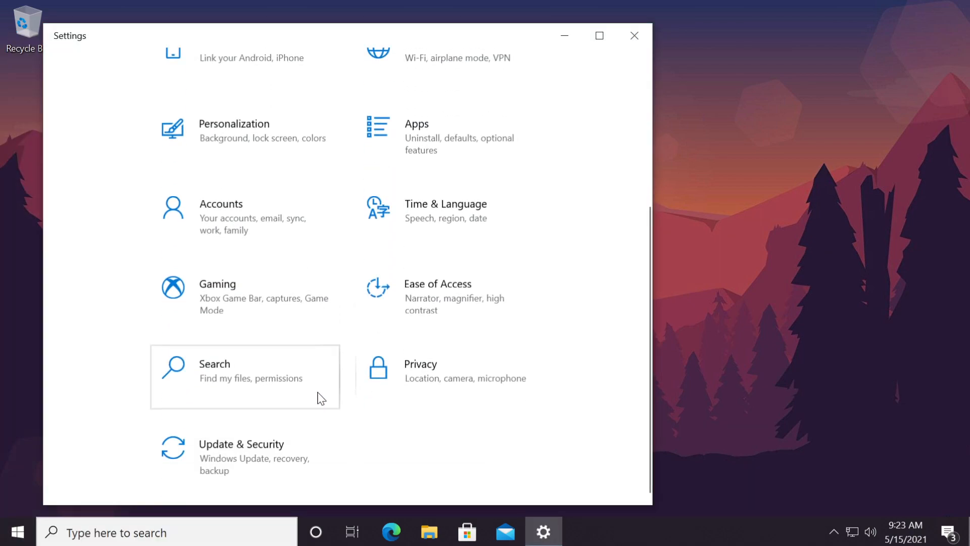
click(242, 456)
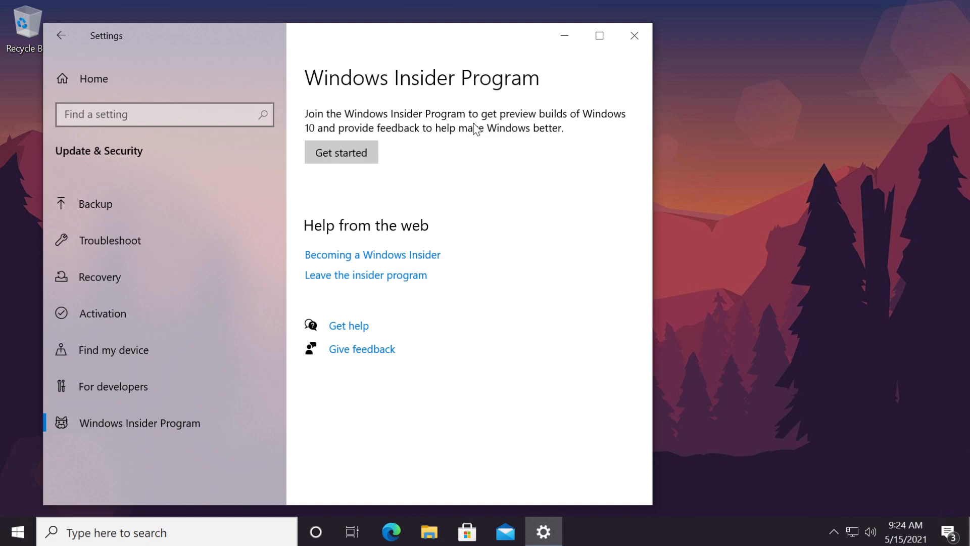
mouse_move(383, 189)
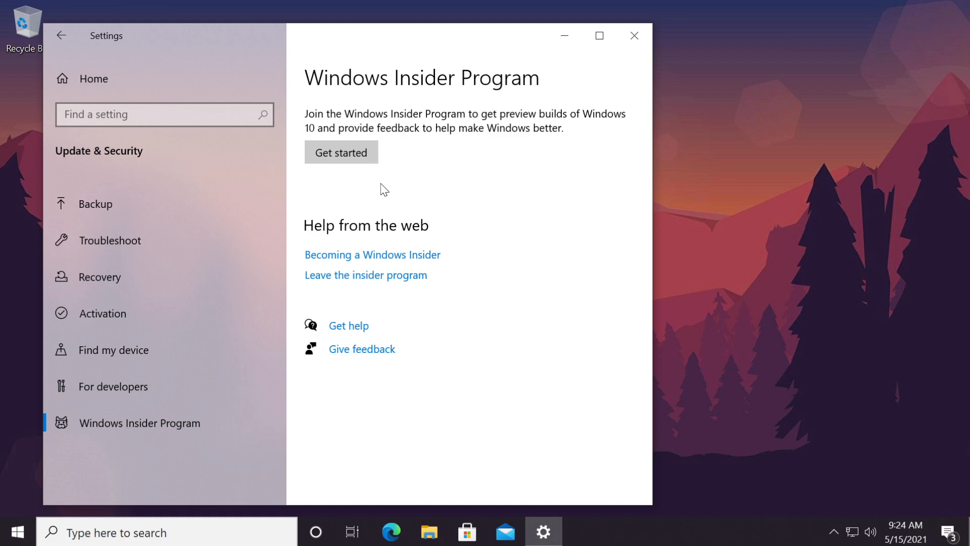
mouse_move(427, 186)
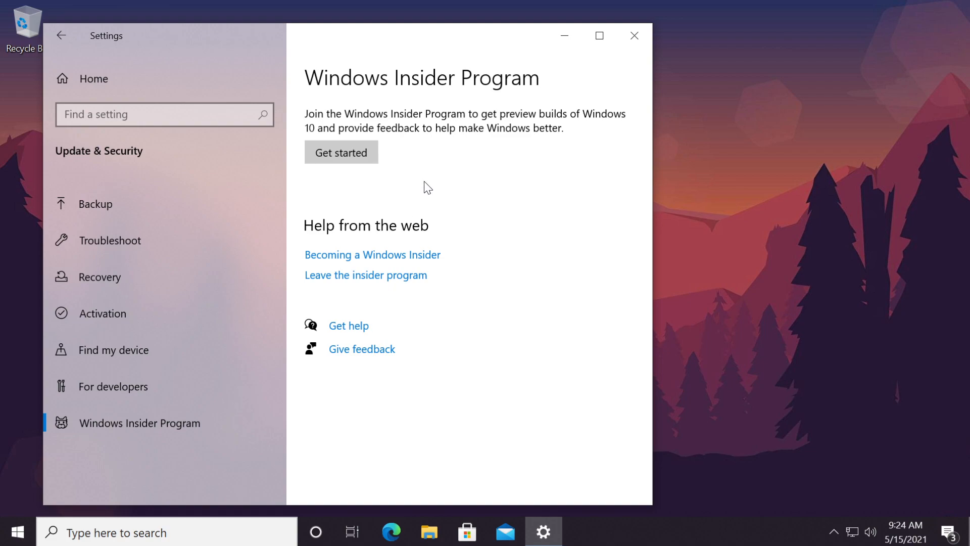